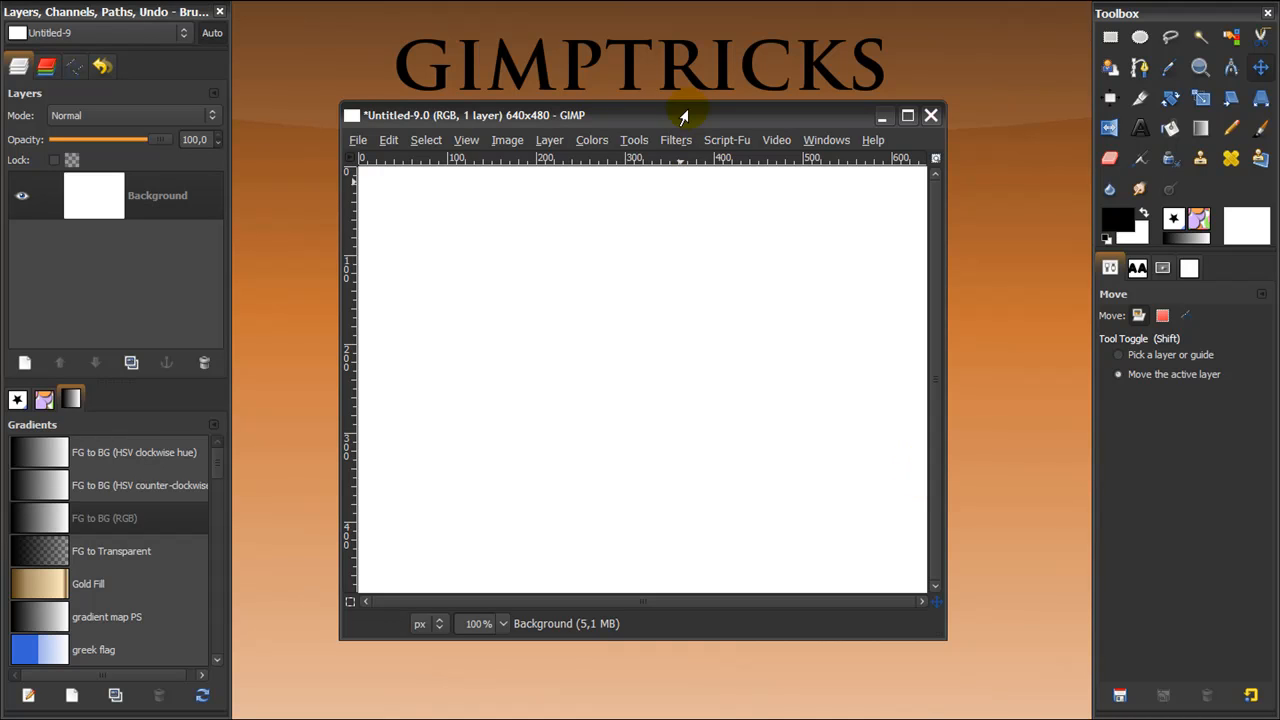
# Step: Nudge the image window down and toggle the Move tool between Path and Layer modes
pyautogui.moveTo(683, 114); pyautogui.dragTo(683, 124)
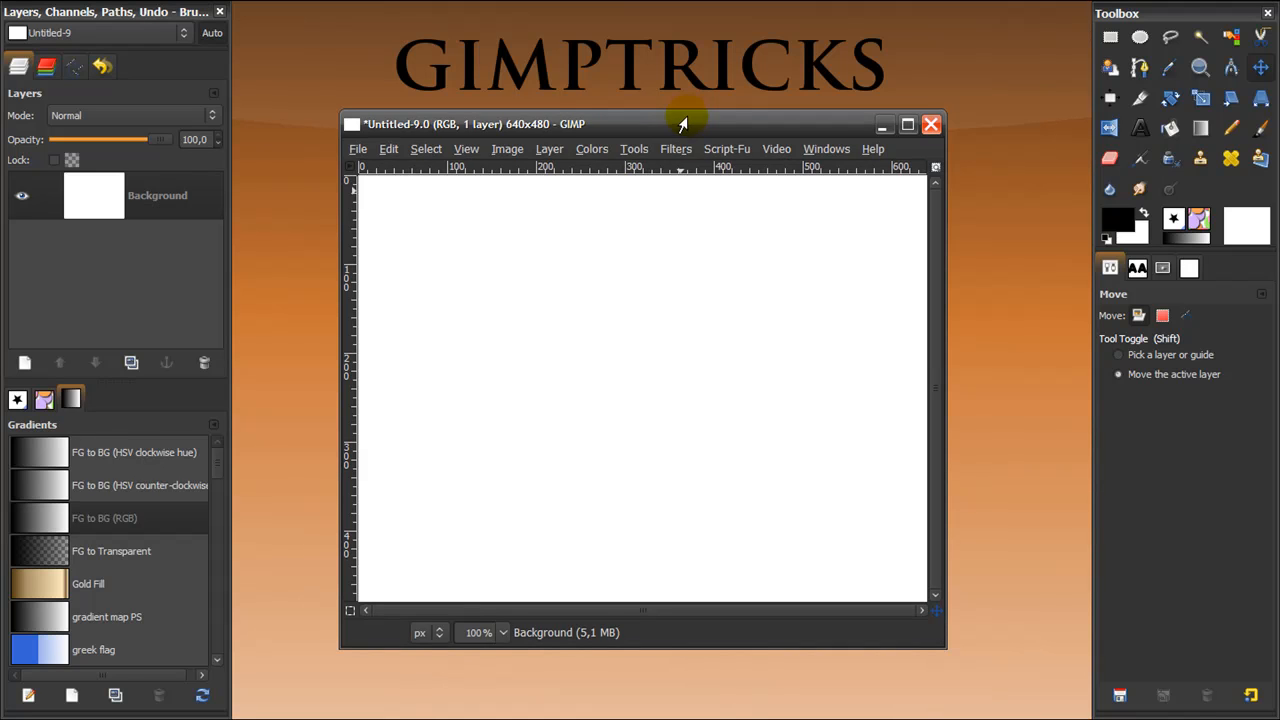
pyautogui.moveTo(1168, 98)
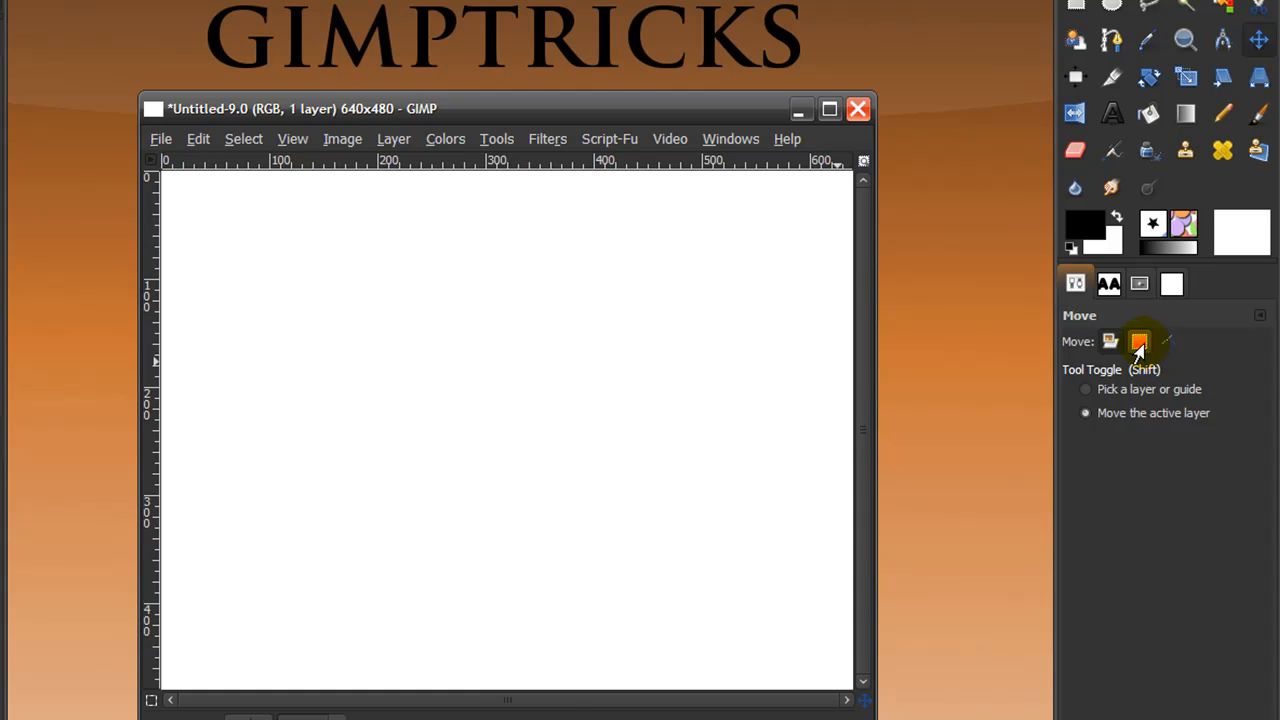
pyautogui.click(1110, 342)
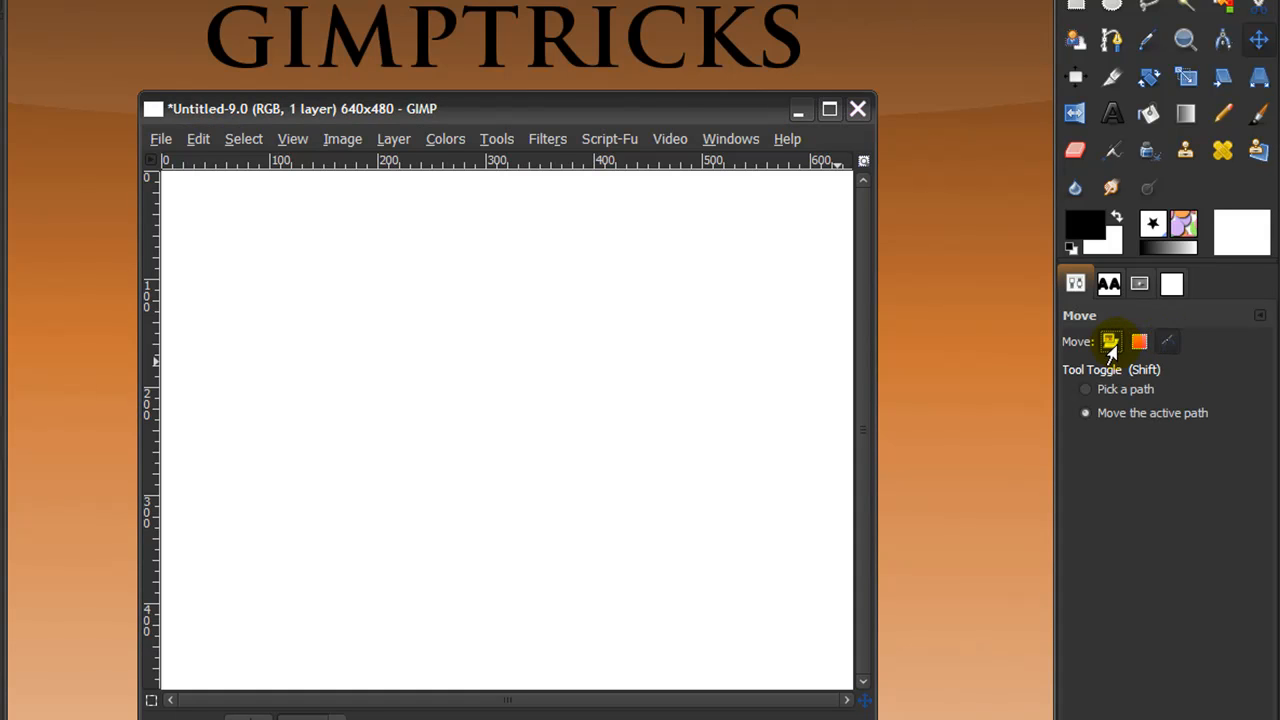
pyautogui.click(1111, 78)
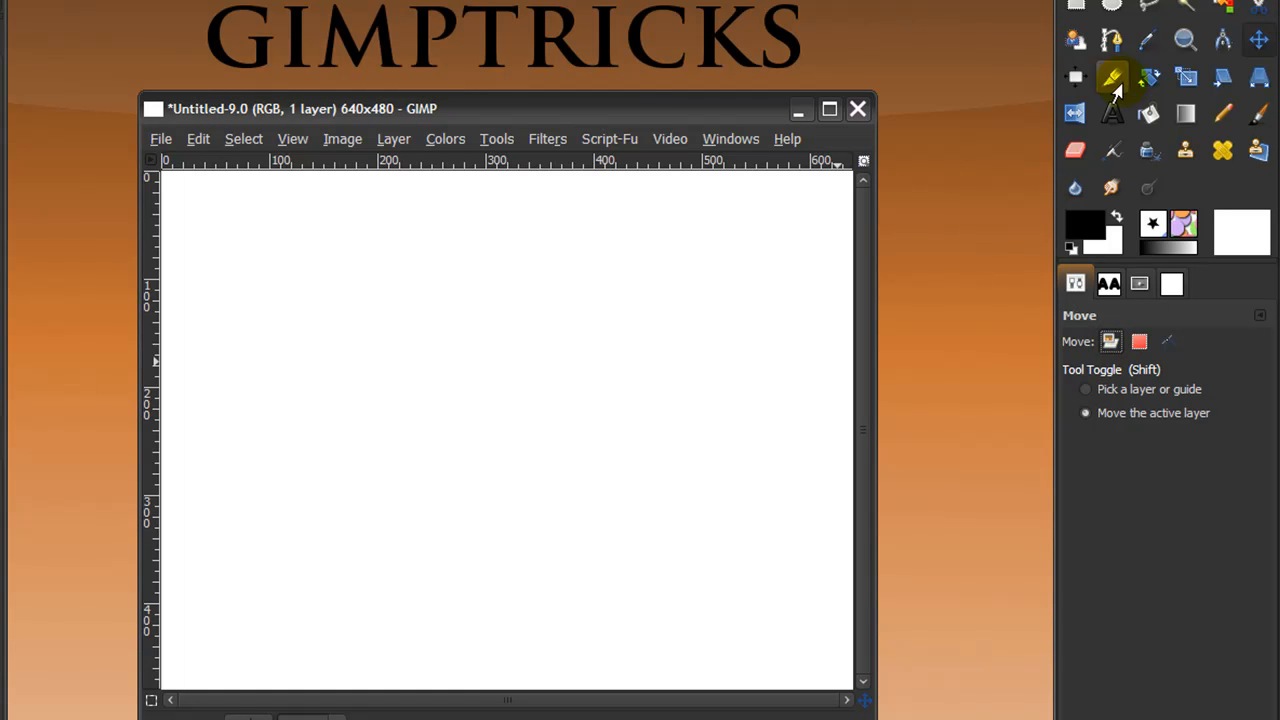
# Step: Try the Rotate tool in Selection mode, then switch to Scale and then Shear
pyautogui.click(1148, 77)
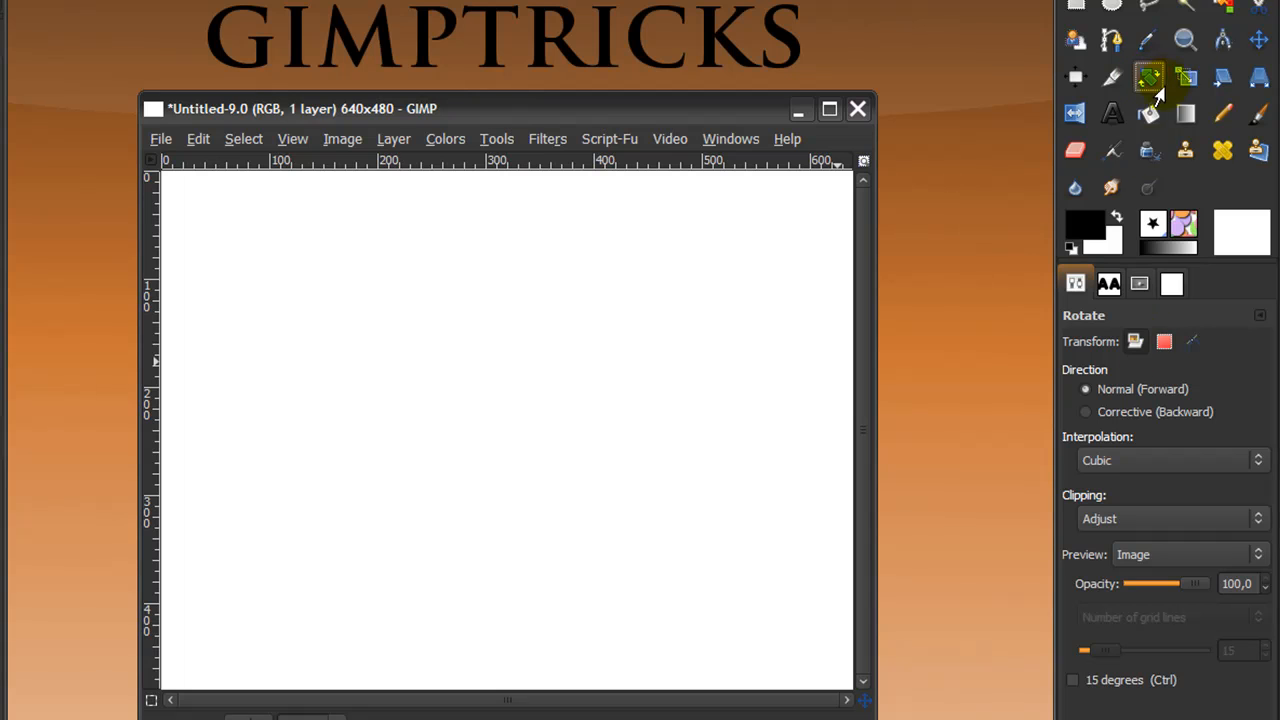
pyautogui.click(1164, 341)
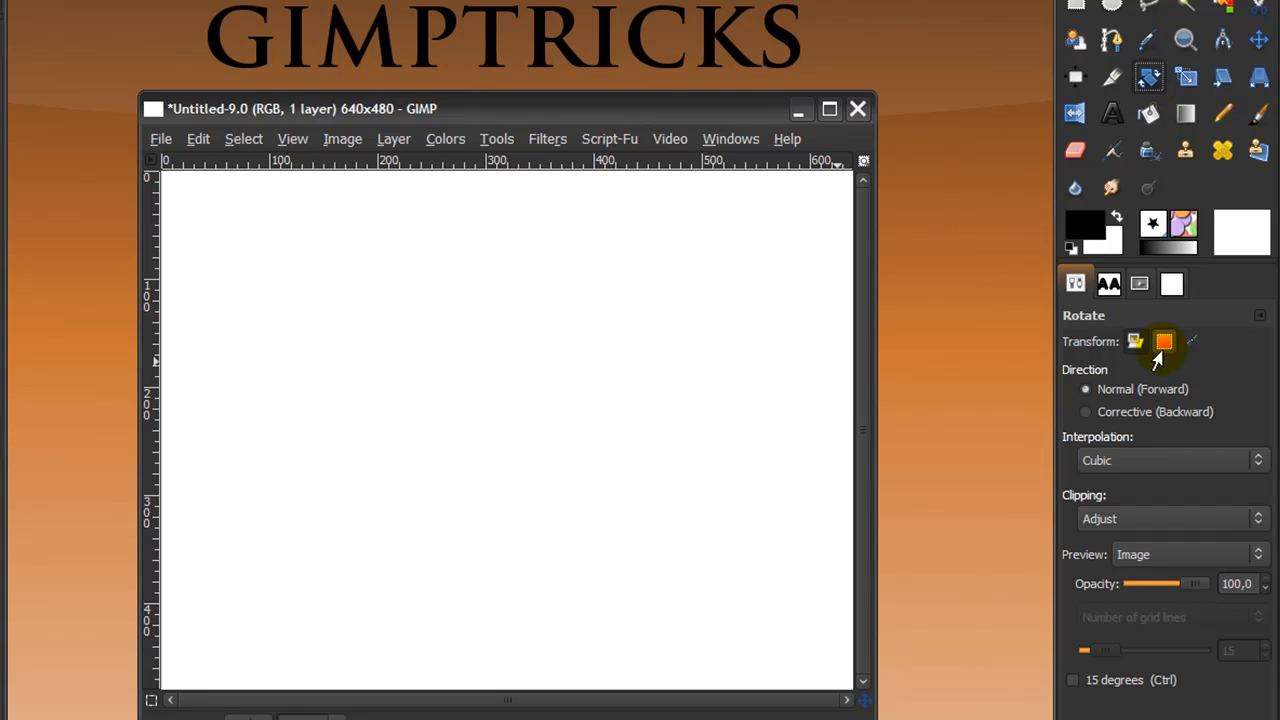
pyautogui.click(1185, 77)
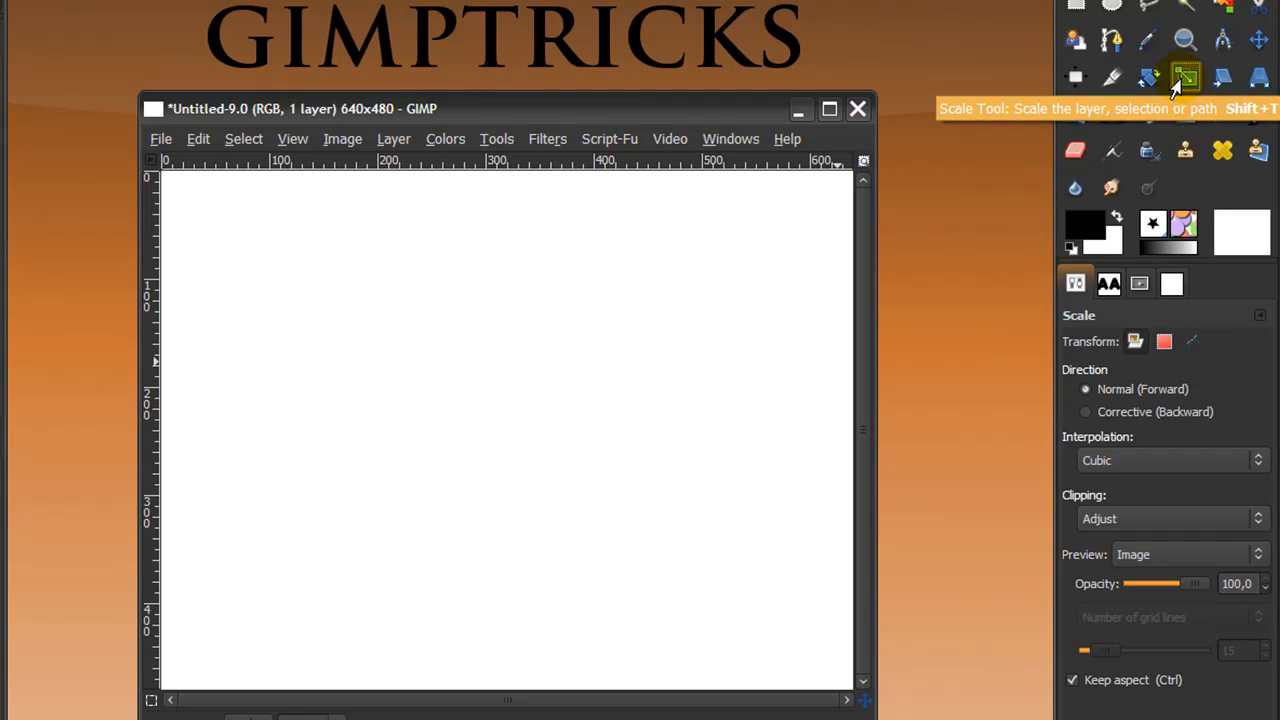
pyautogui.click(1222, 78)
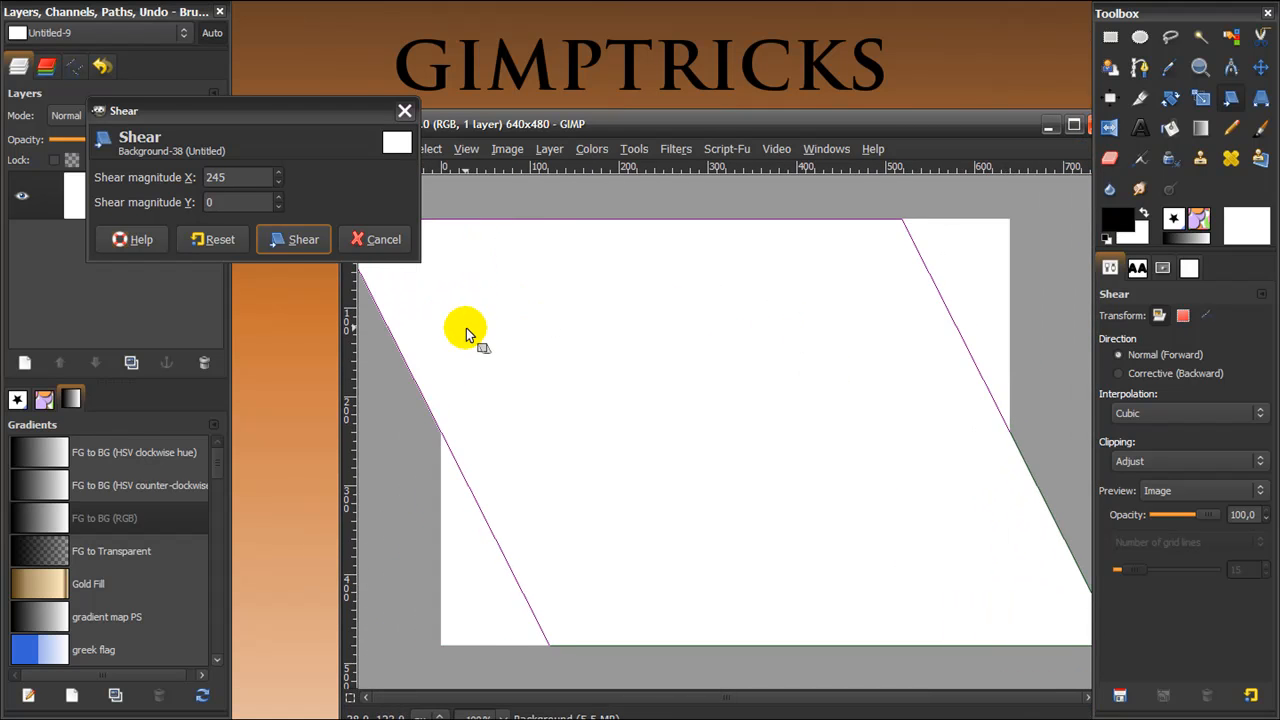
pyautogui.moveTo(465, 330); pyautogui.dragTo(895, 300)
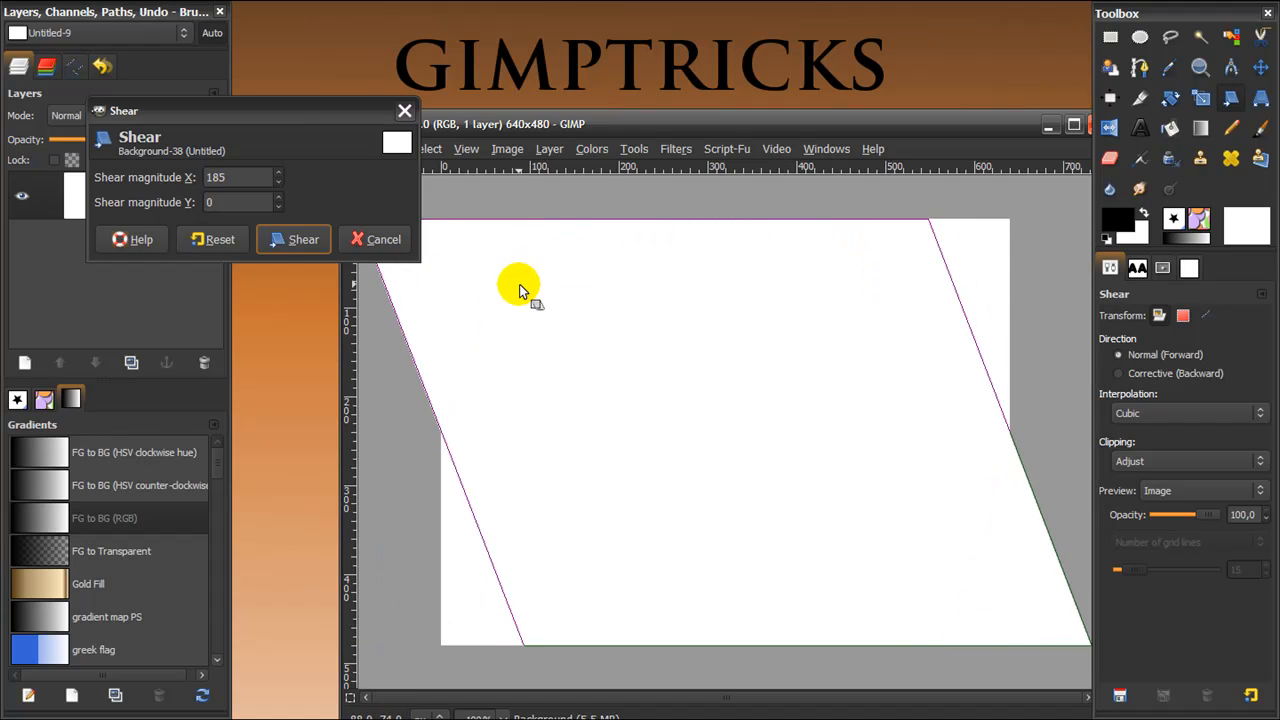
pyautogui.click(303, 239)
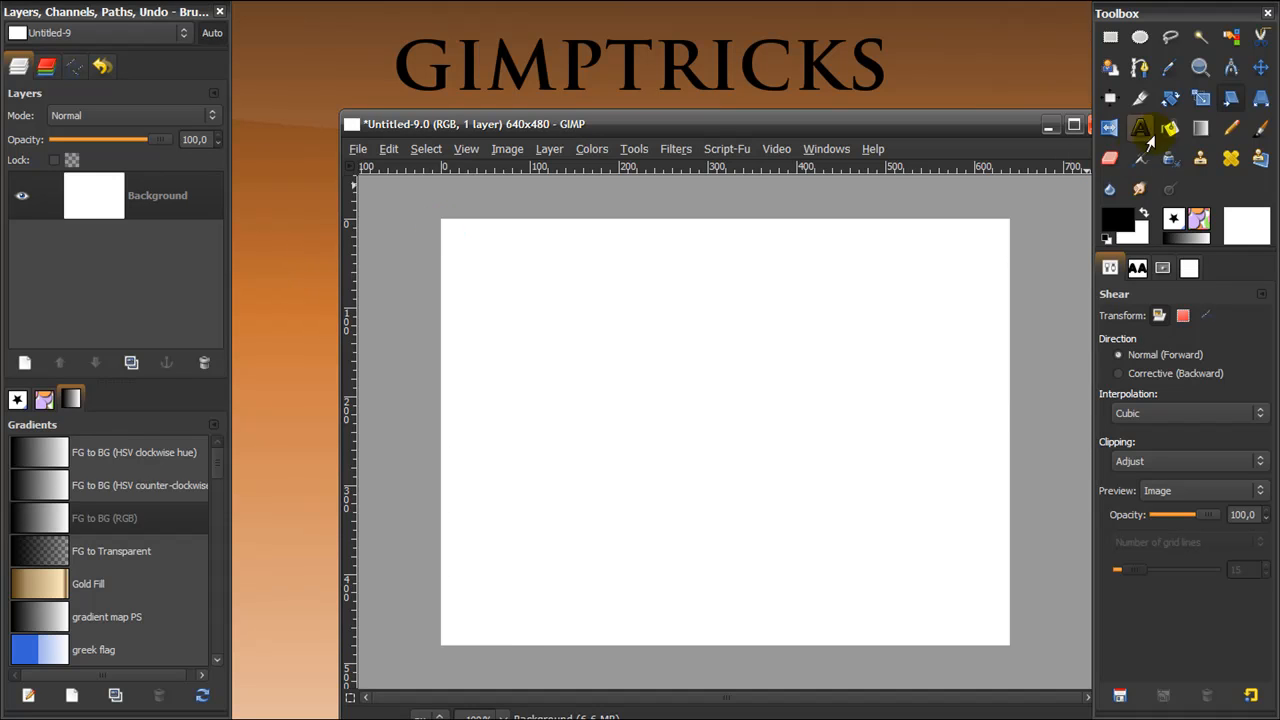
# Step: Draw a rounded freehand blob selection with Free Select on the canvas's right half
pyautogui.click(1261, 99)
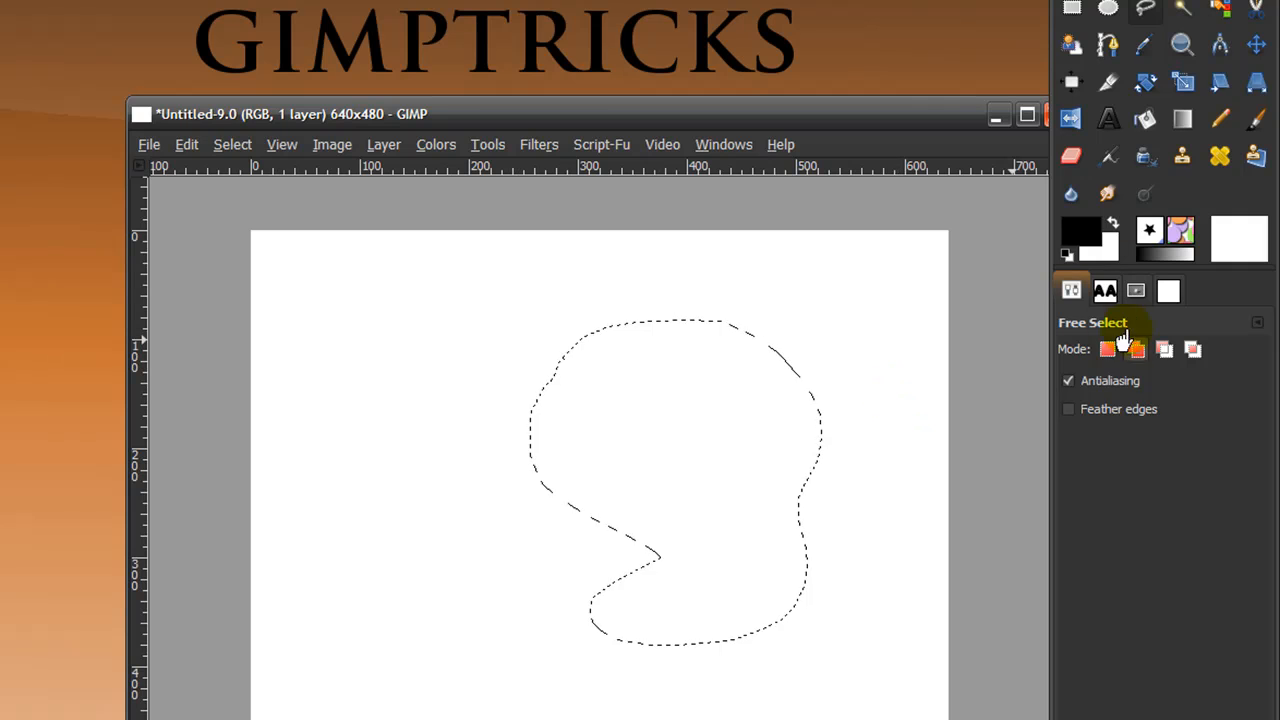
pyautogui.click(1256, 82)
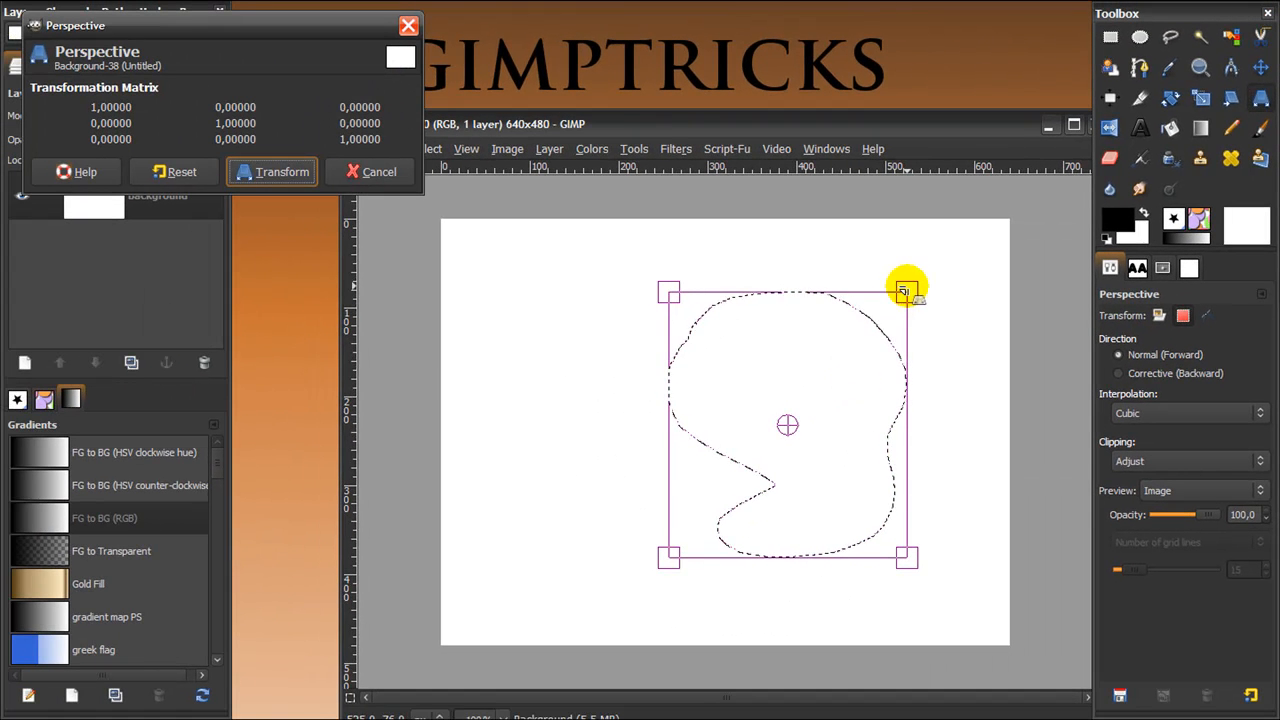
# Step: Drag two perspective corners to widen and flatten the selection, then apply the transform
pyautogui.moveTo(905, 290); pyautogui.dragTo(690, 340)
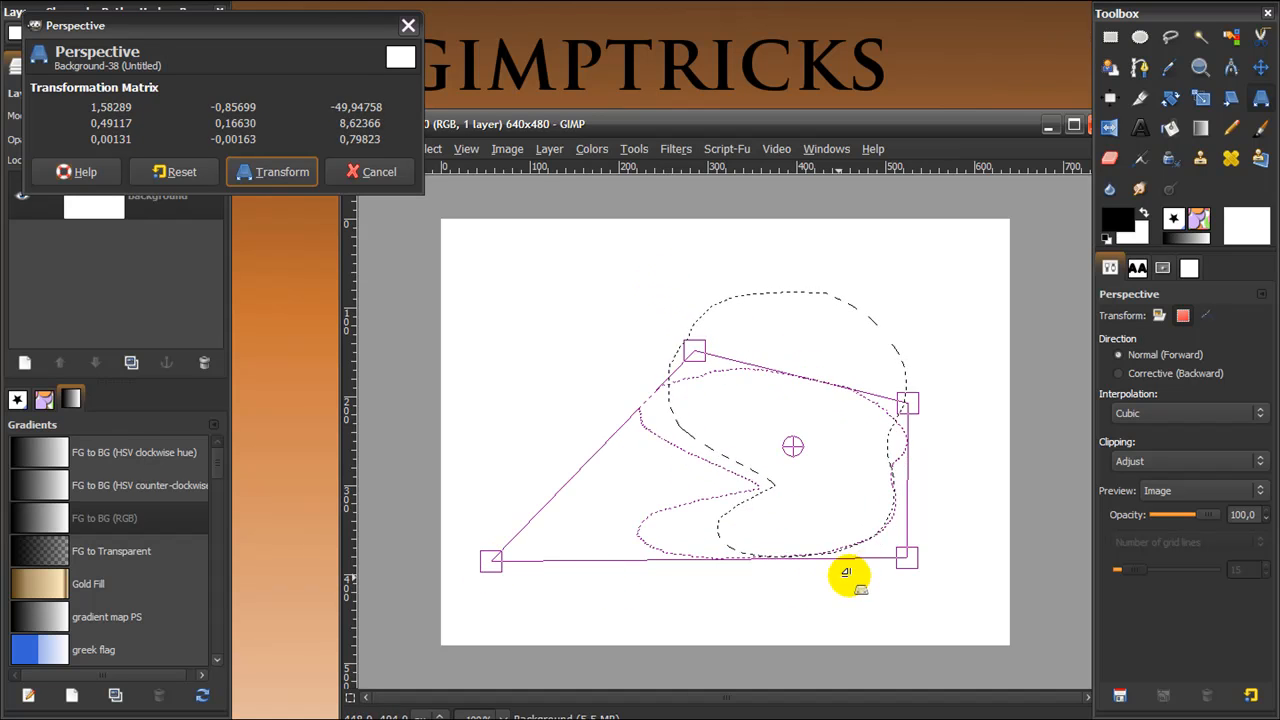
pyautogui.moveTo(905, 557); pyautogui.dragTo(973, 618)
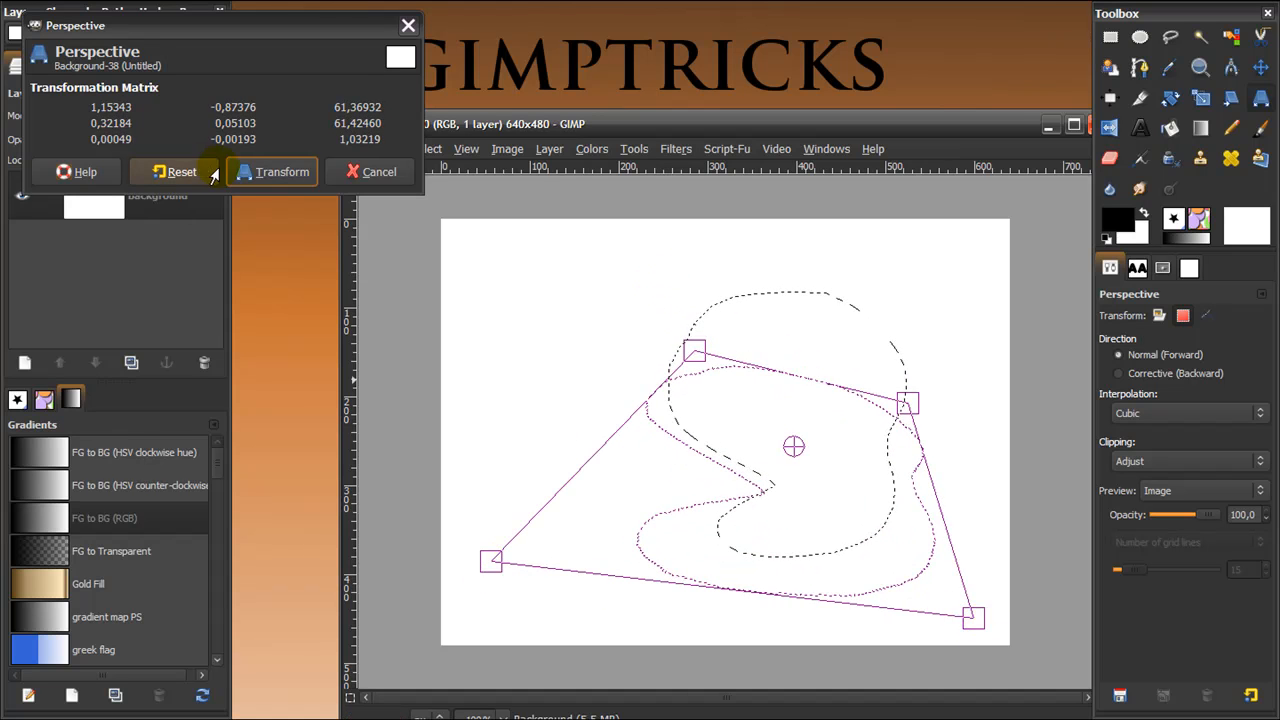
pyautogui.click(272, 171)
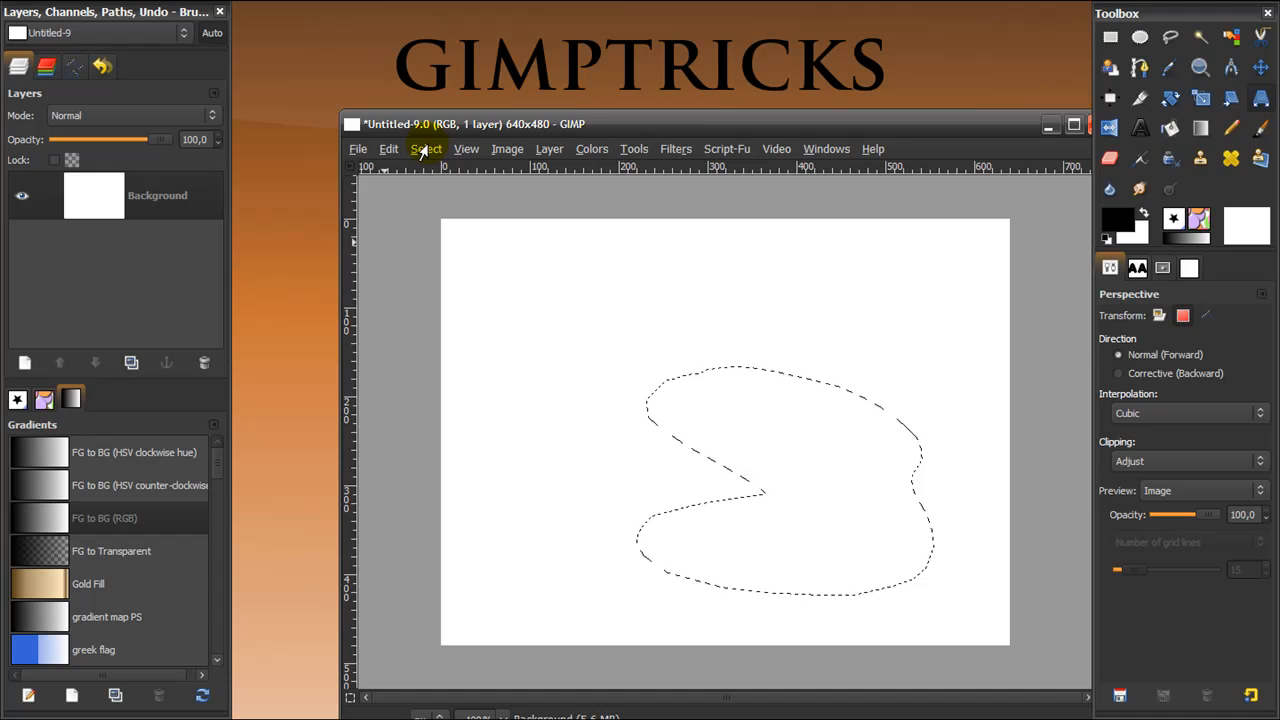
# Step: Convert the selection to a path and make the Selection path active
pyautogui.click(426, 148)
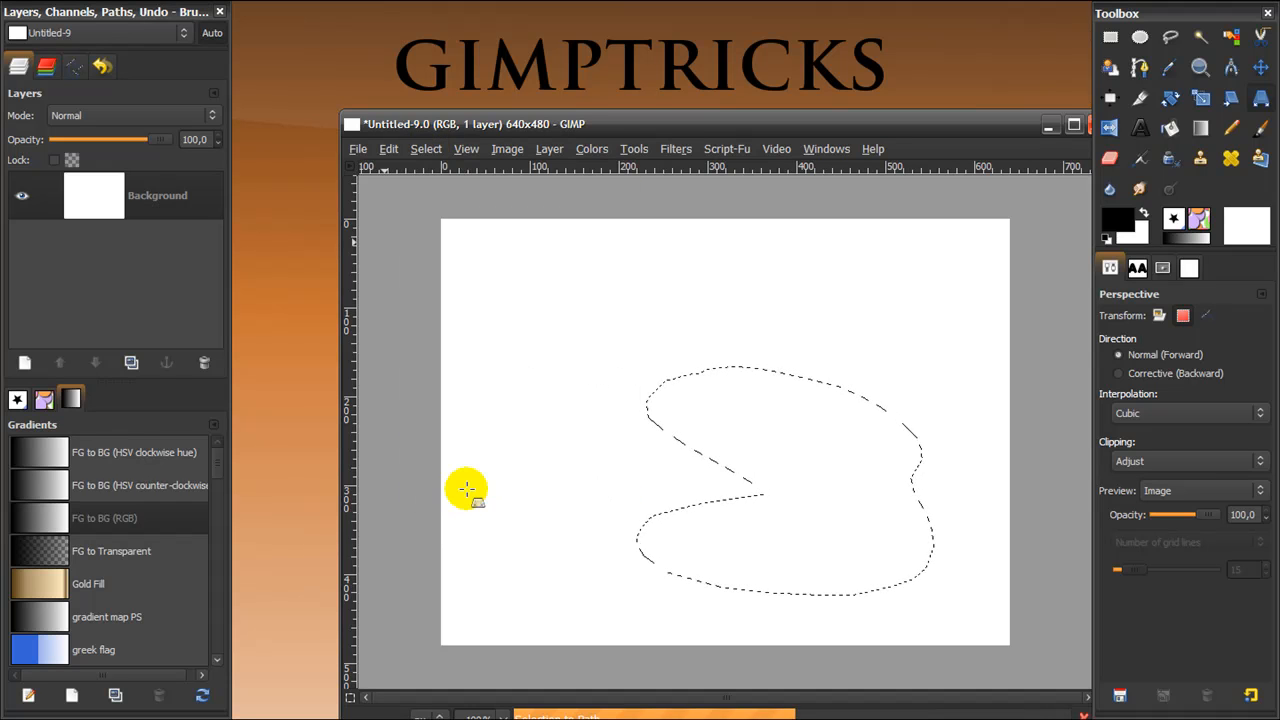
pyautogui.click(74, 65)
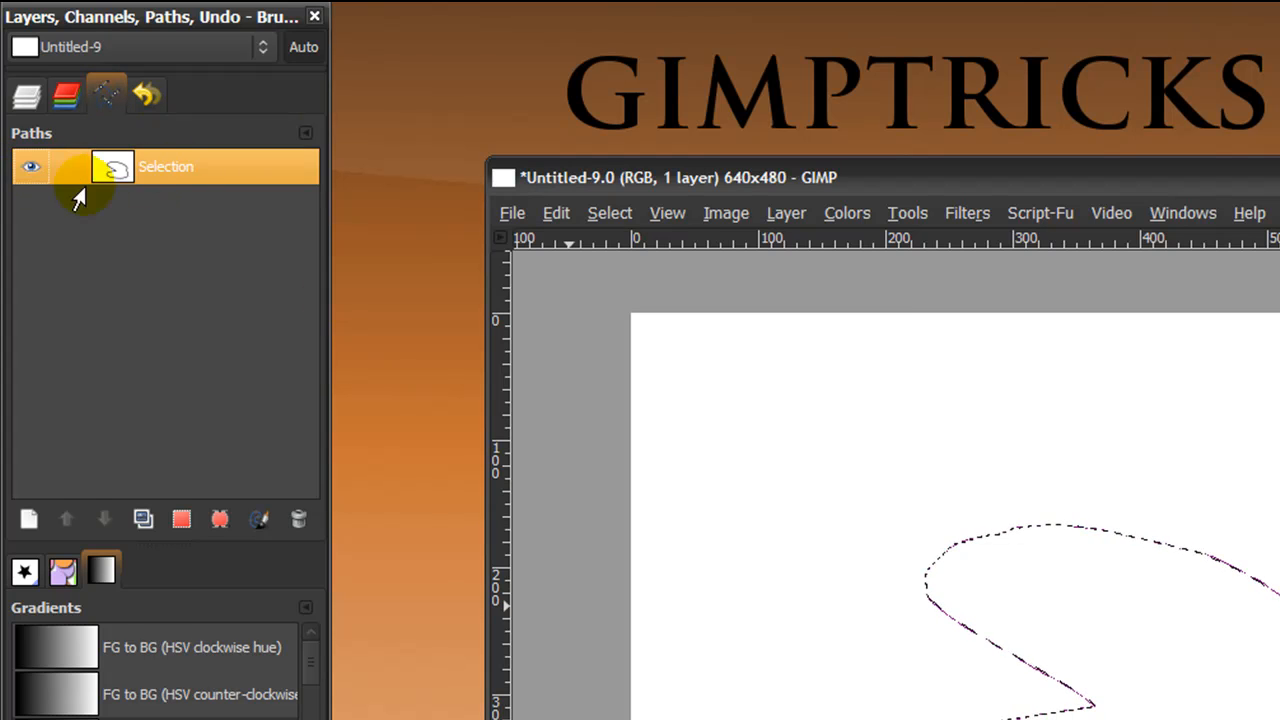
pyautogui.click(609, 212)
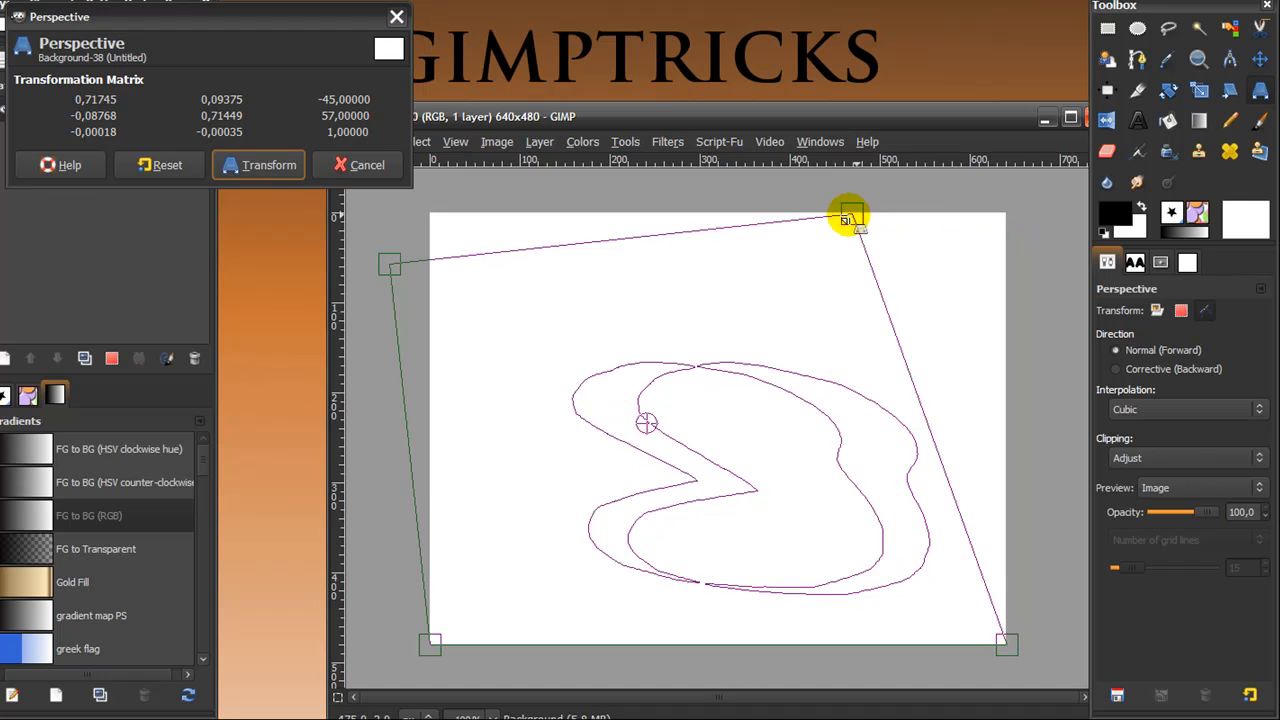
# Step: Pull the path's top-right corner handle into perspective
pyautogui.moveTo(1008, 645); pyautogui.dragTo(958, 520)
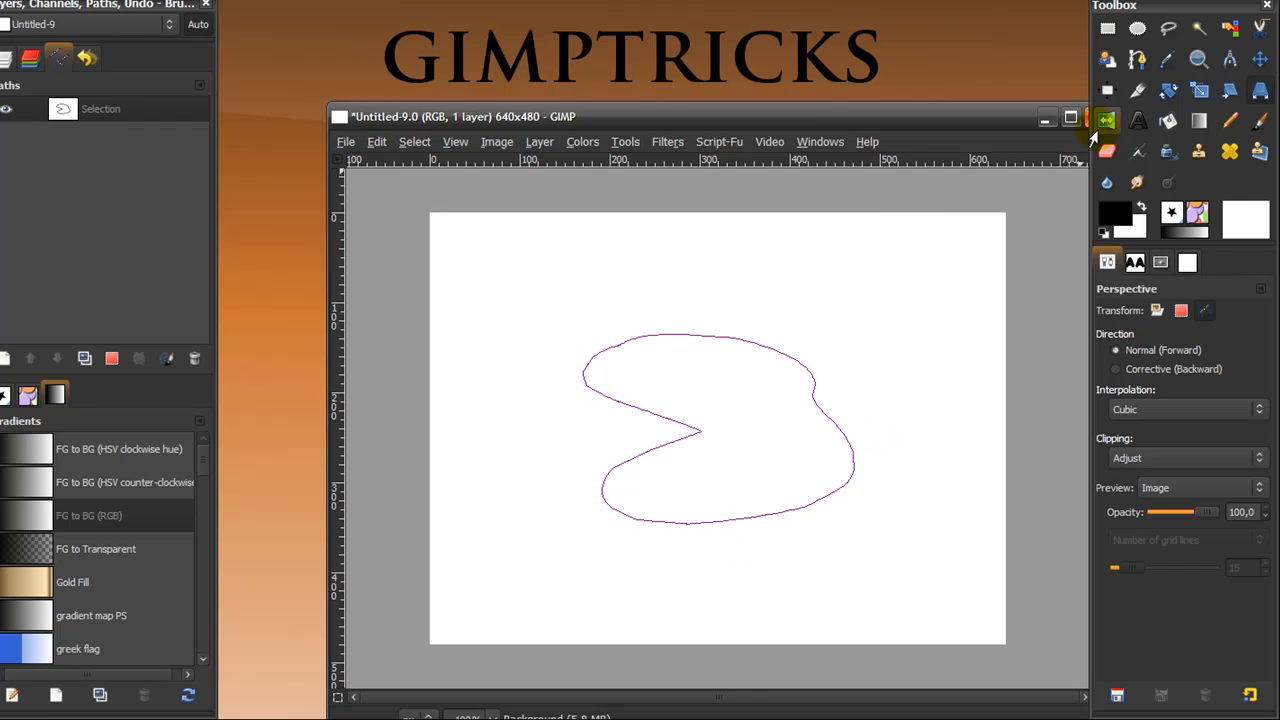
# Step: Set the Flip tool to affect the path and try horizontal and vertical flips
pyautogui.click(1106, 120)
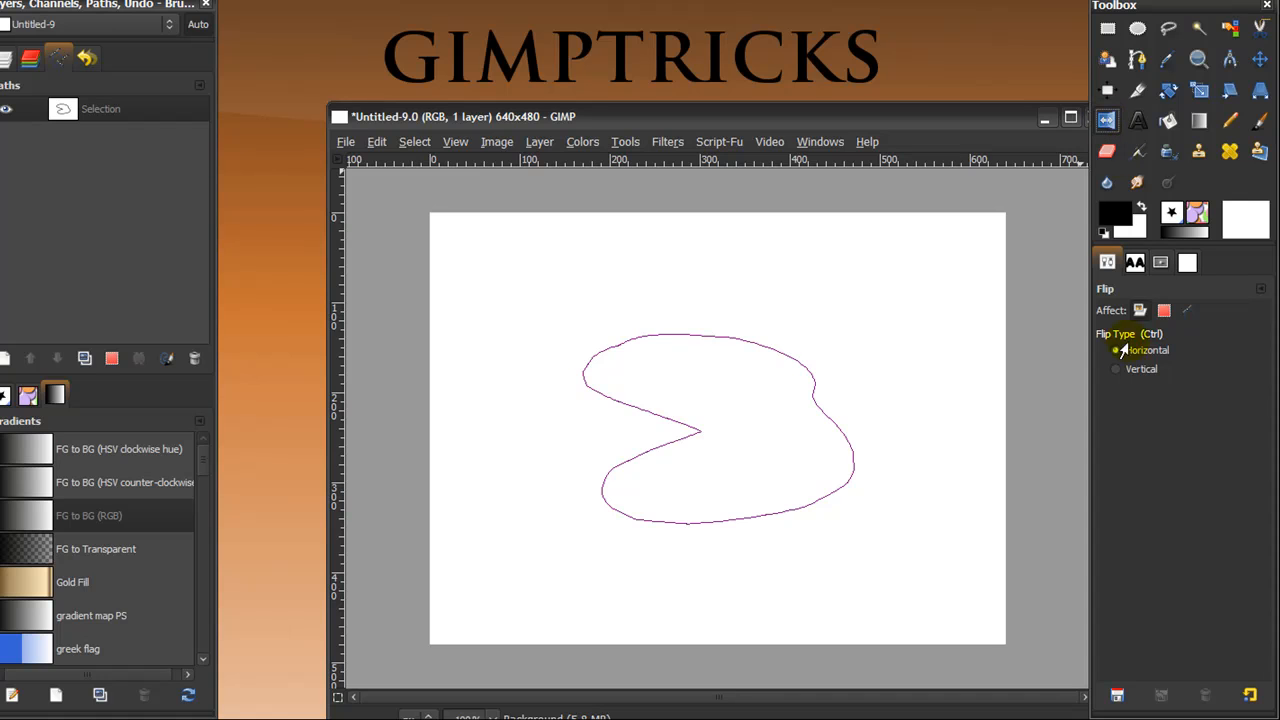
pyautogui.click(1116, 350)
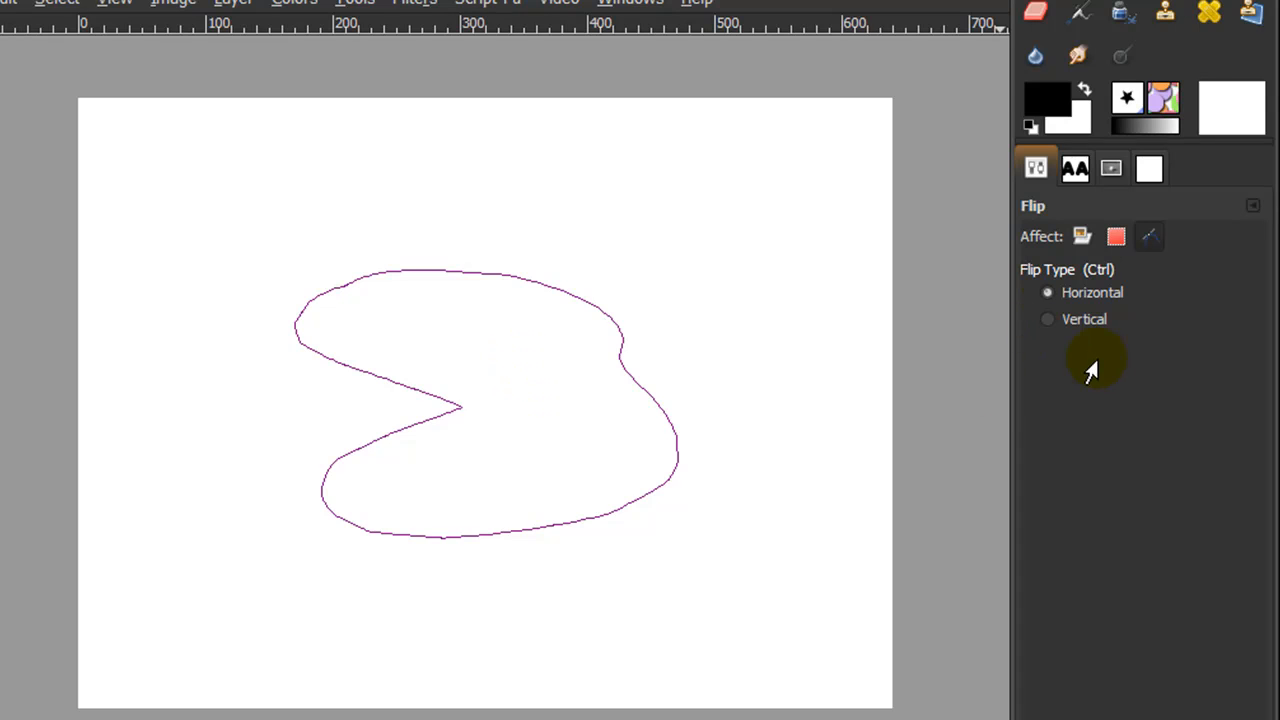
pyautogui.click(1047, 319)
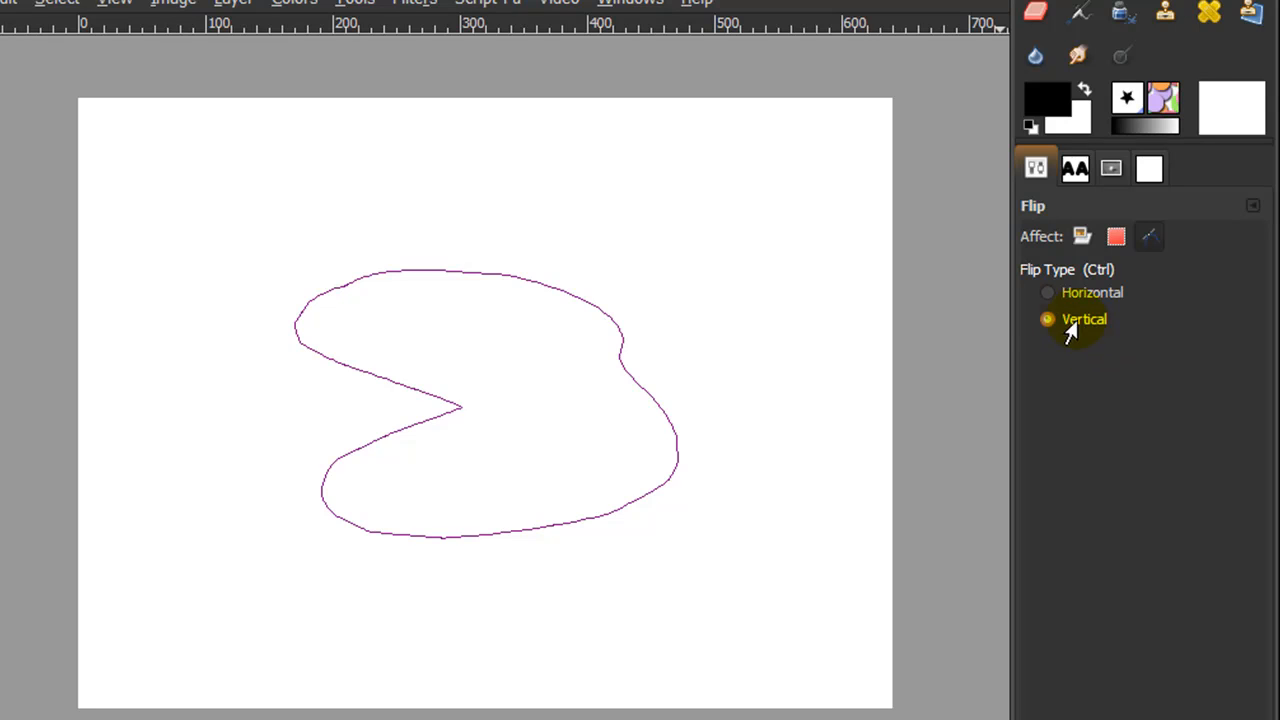
pyautogui.click(1047, 292)
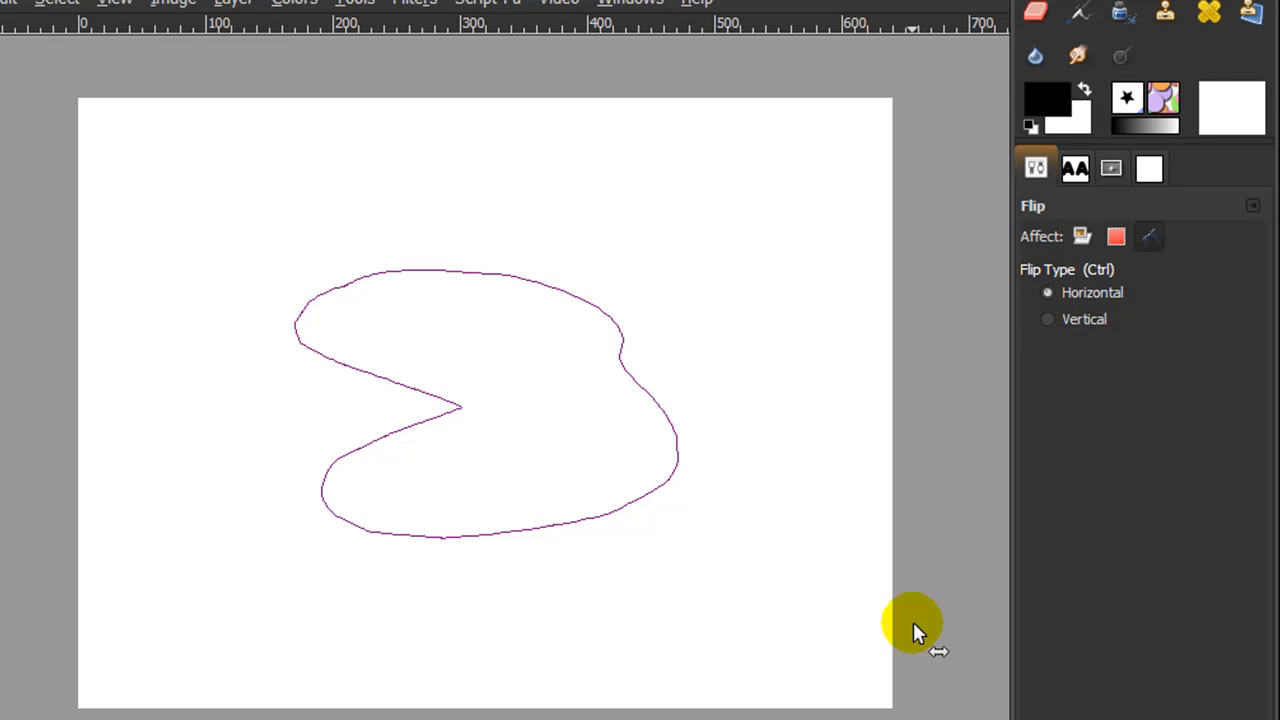
pyautogui.click(1048, 319)
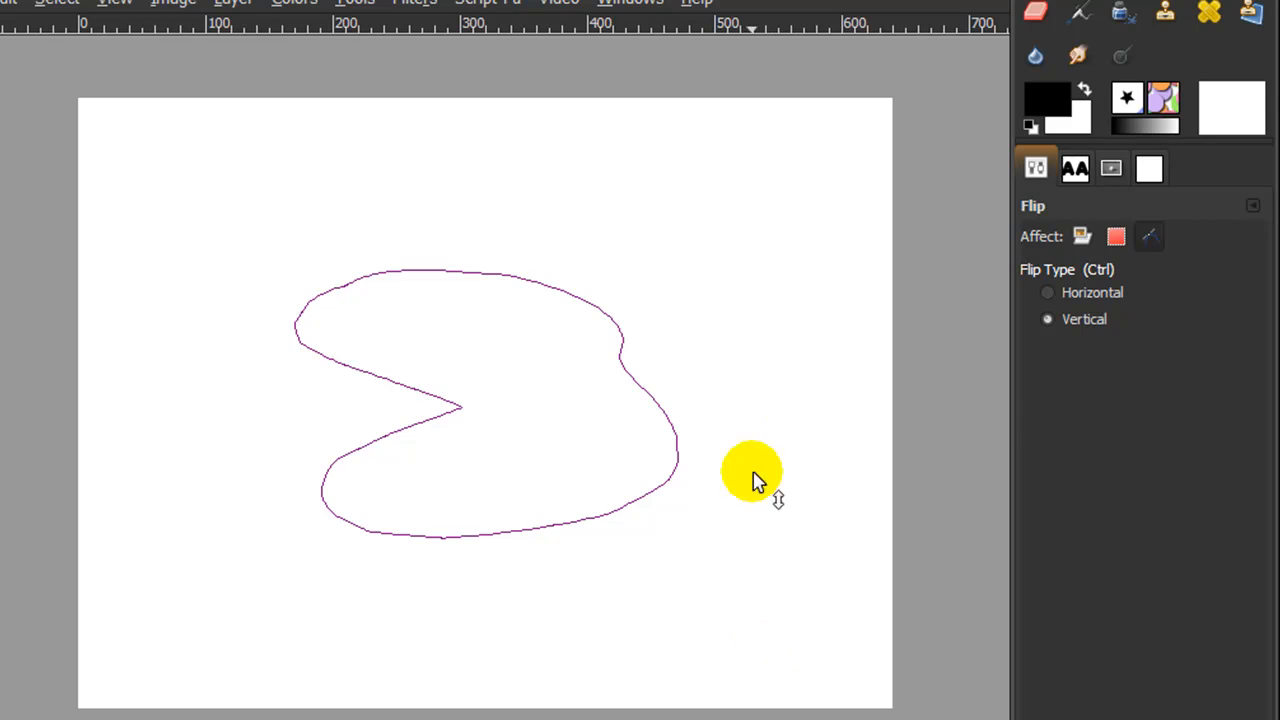
pyautogui.moveTo(558, 405)
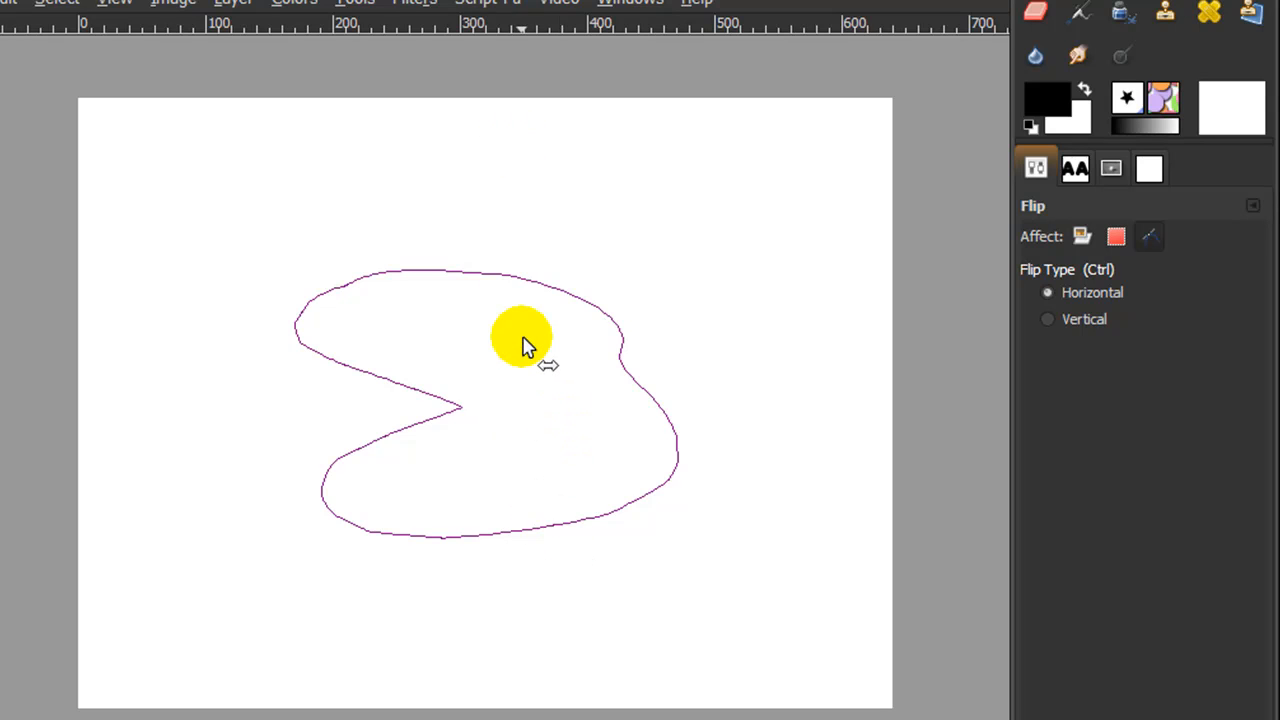
pyautogui.click(1047, 319)
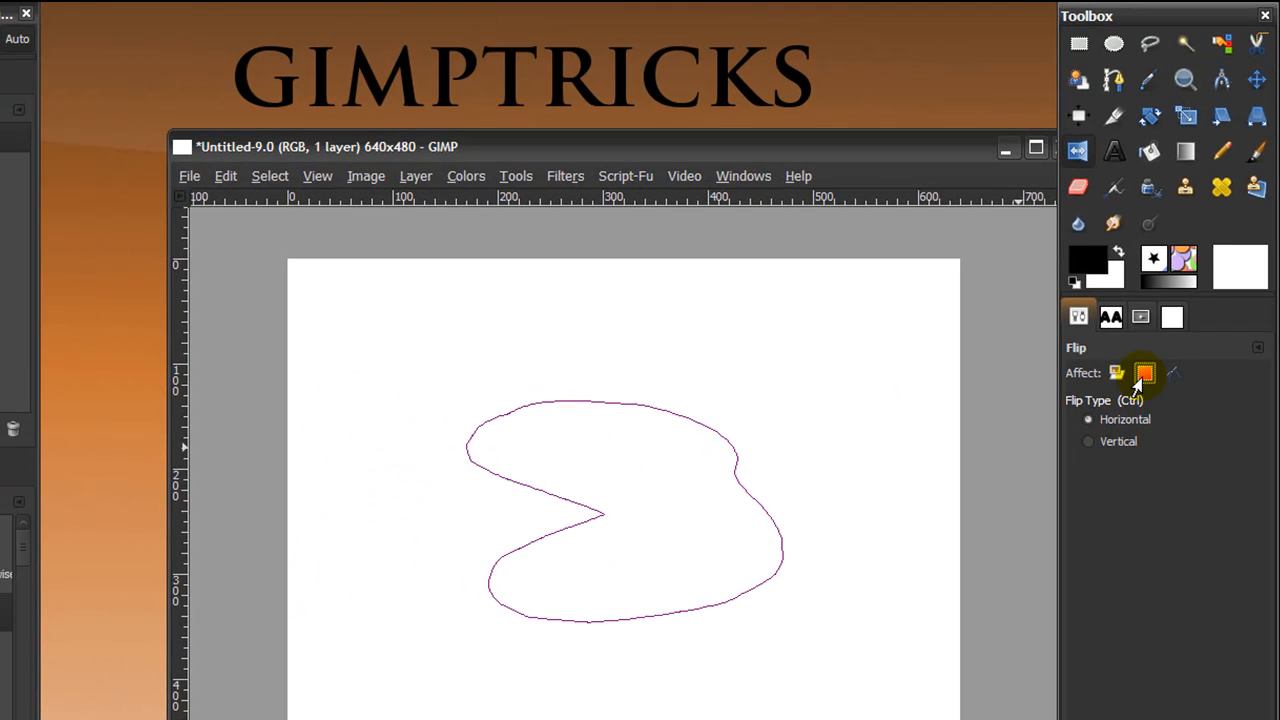
# Step: Set Flip to Layer mode, browse Scale, Perspective, Move, Rotate and Shear, then return to Flip
pyautogui.click(1116, 372)
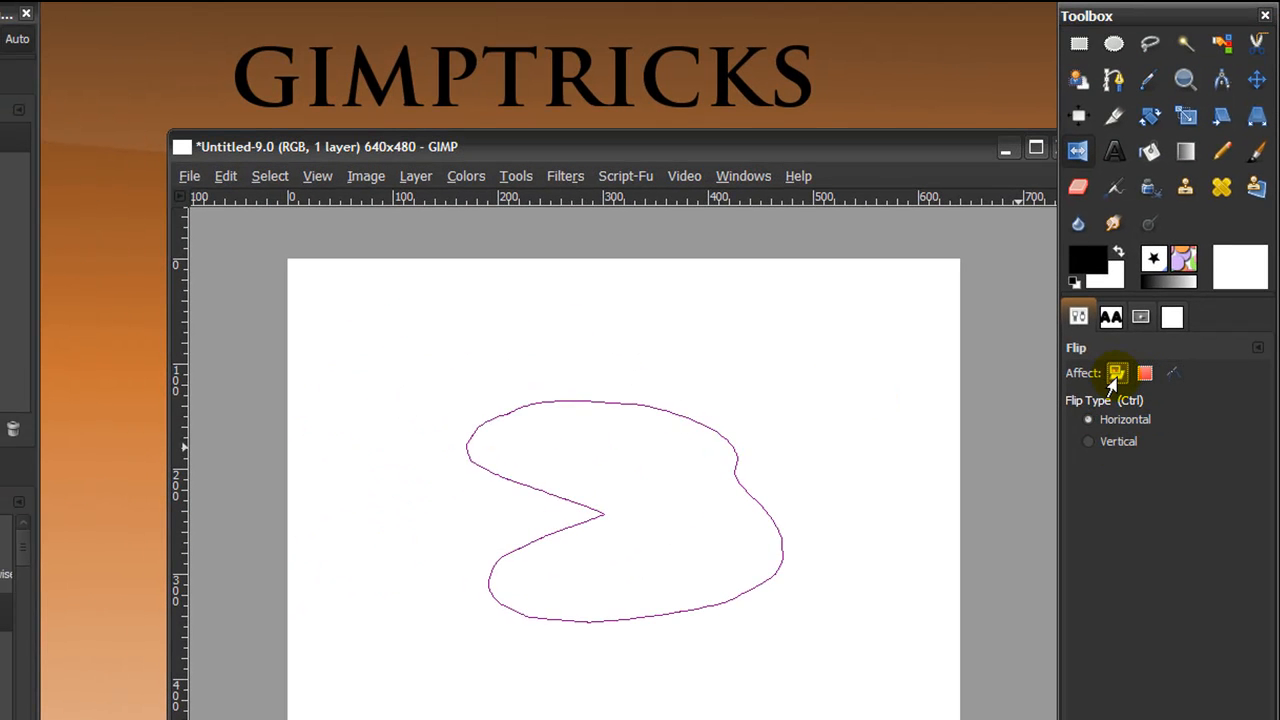
pyautogui.click(1185, 115)
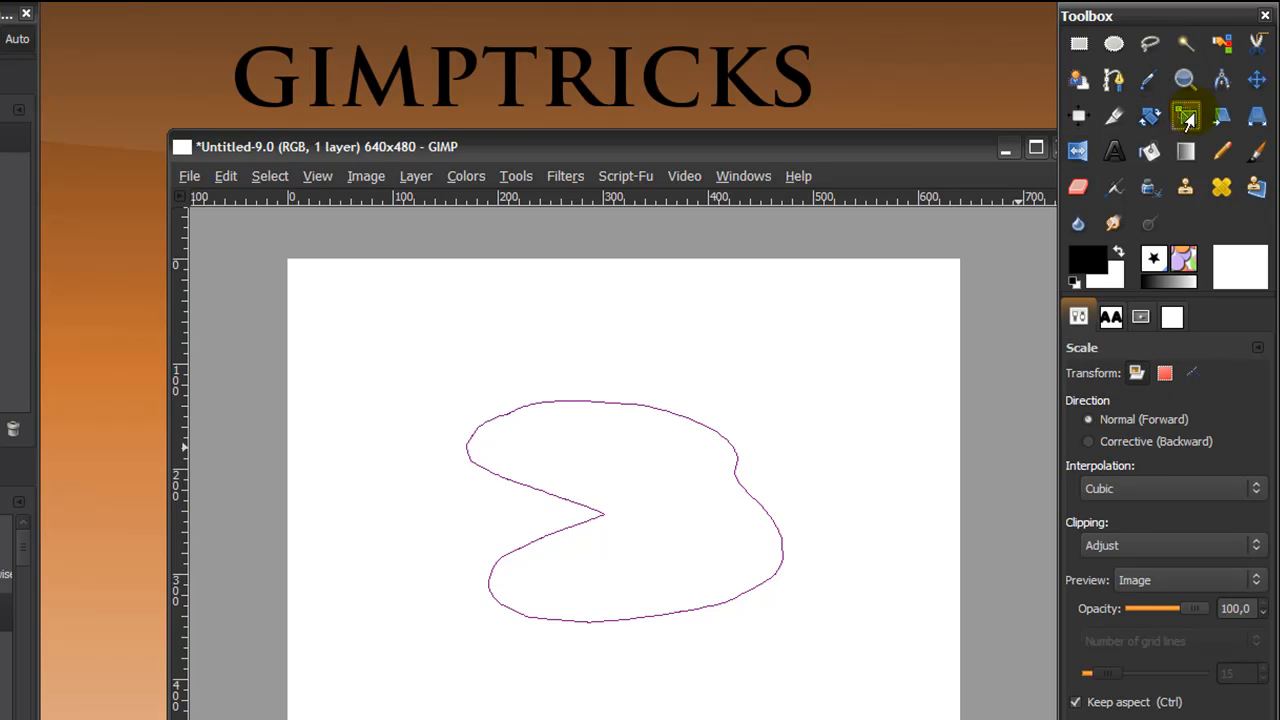
pyautogui.click(1257, 115)
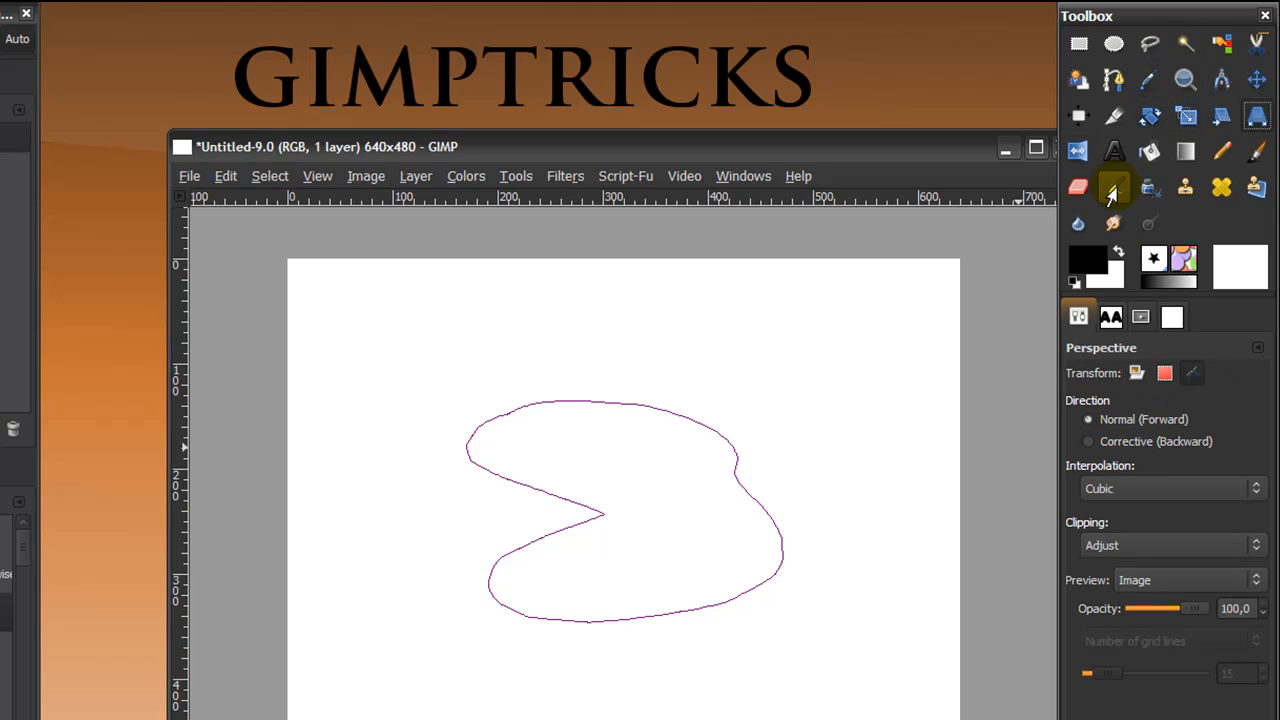
pyautogui.click(1256, 81)
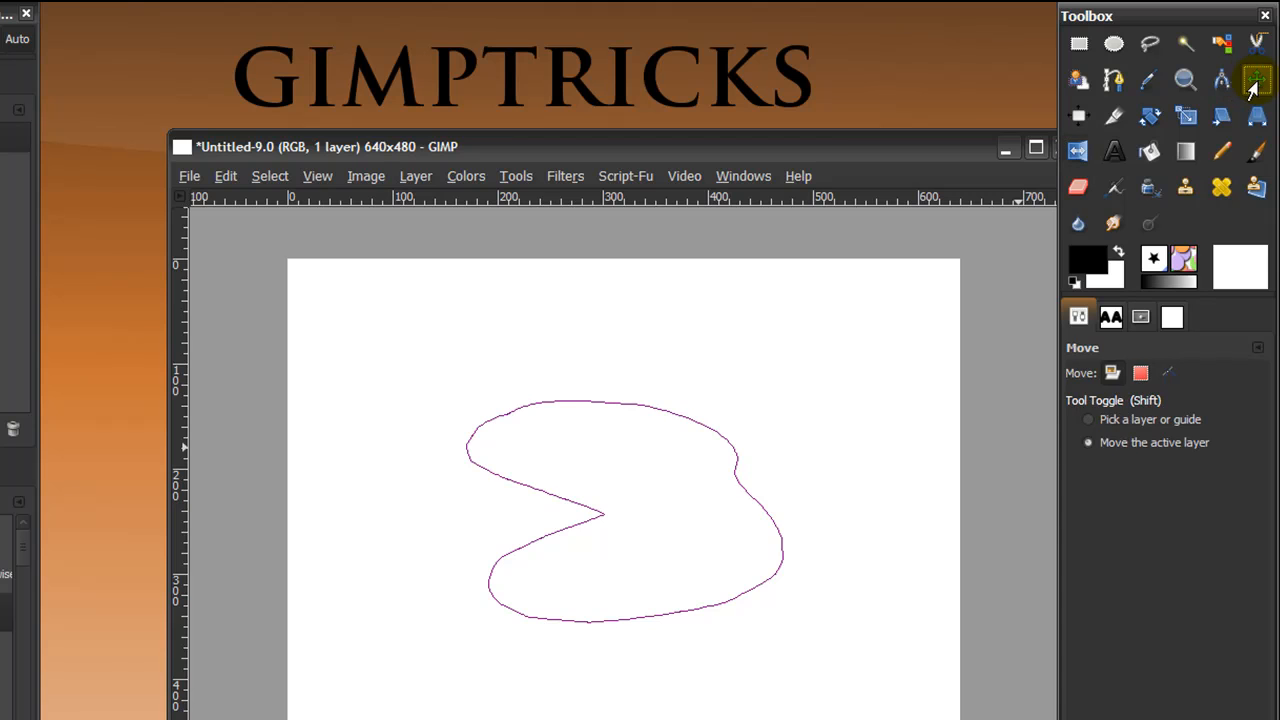
pyautogui.click(1184, 116)
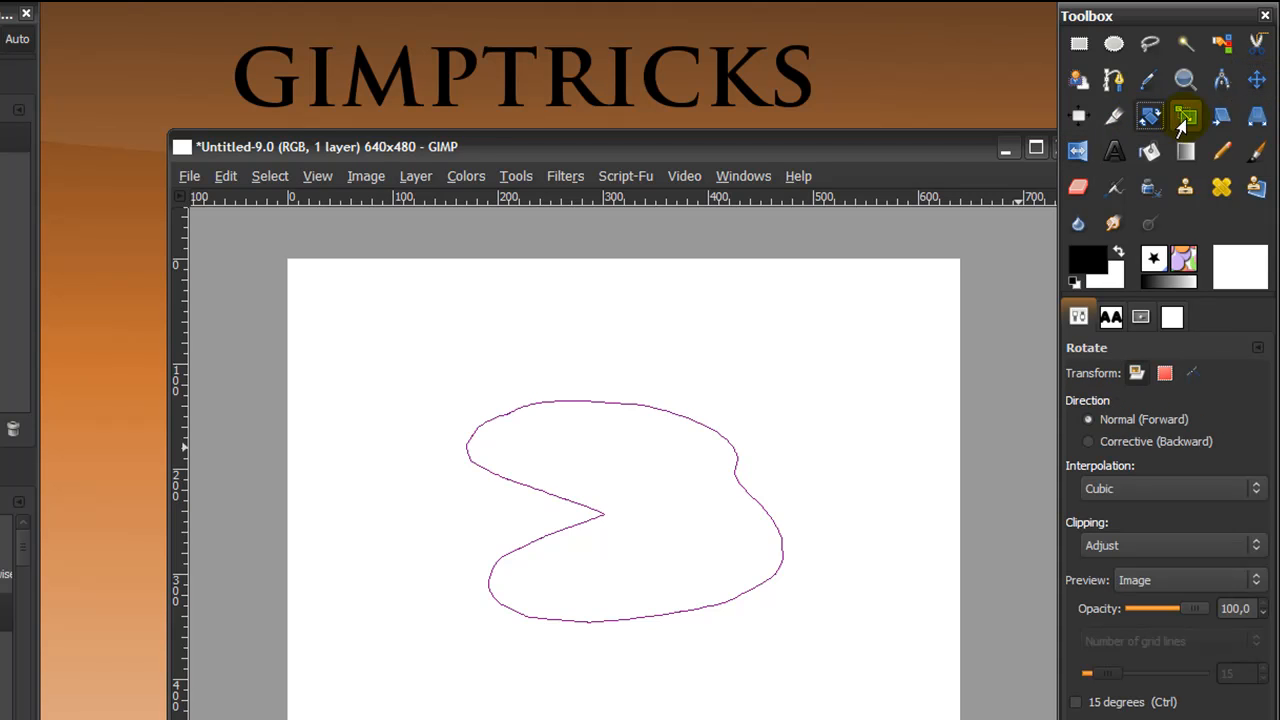
pyautogui.click(1221, 115)
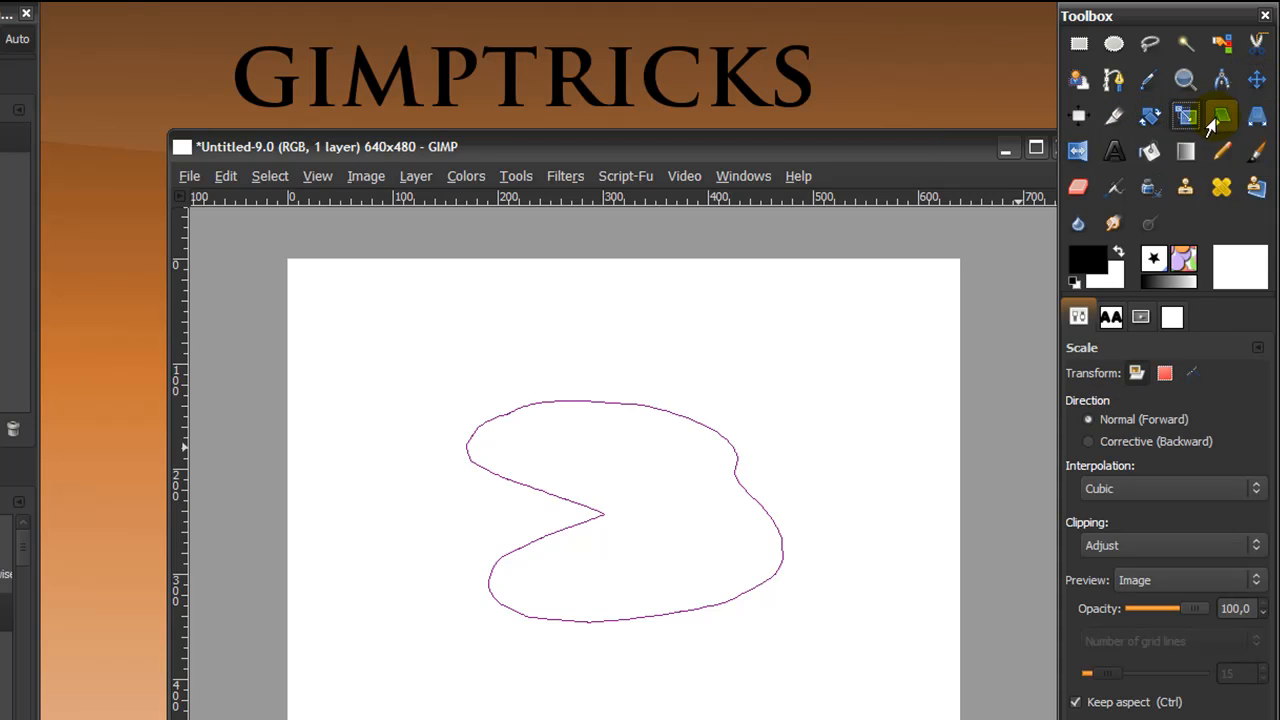
pyautogui.click(1221, 117)
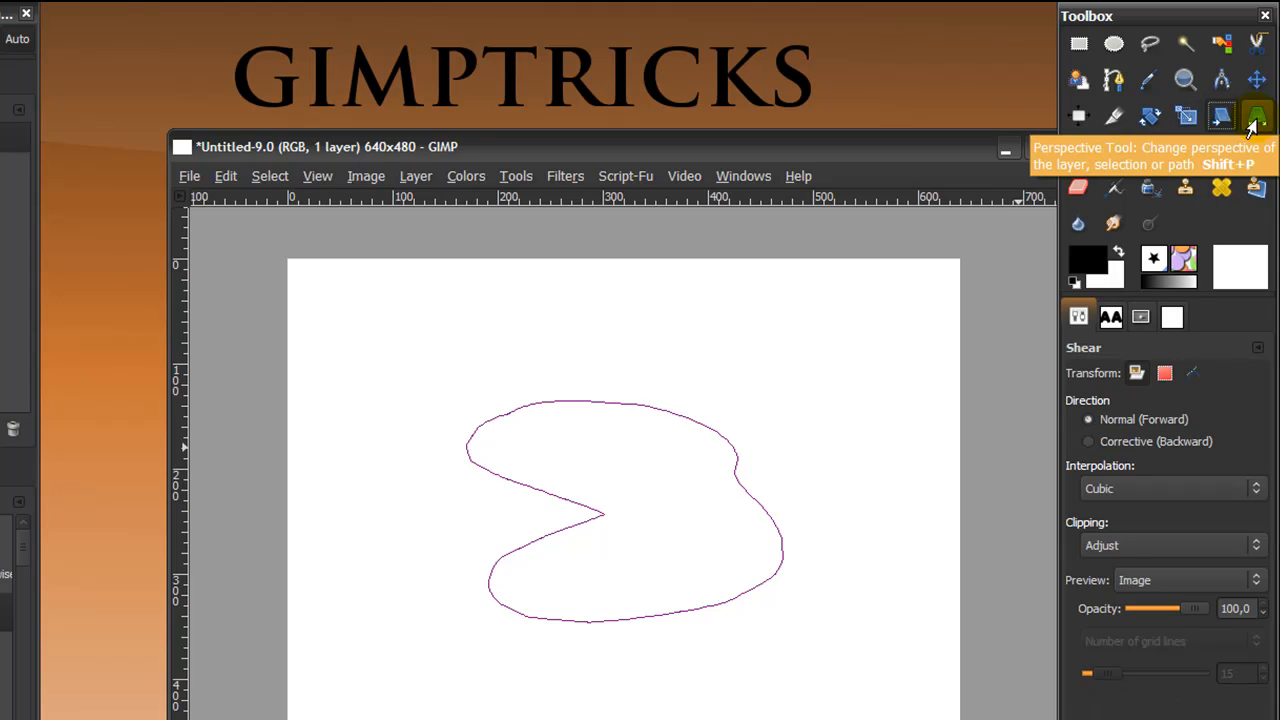
pyautogui.click(1257, 115)
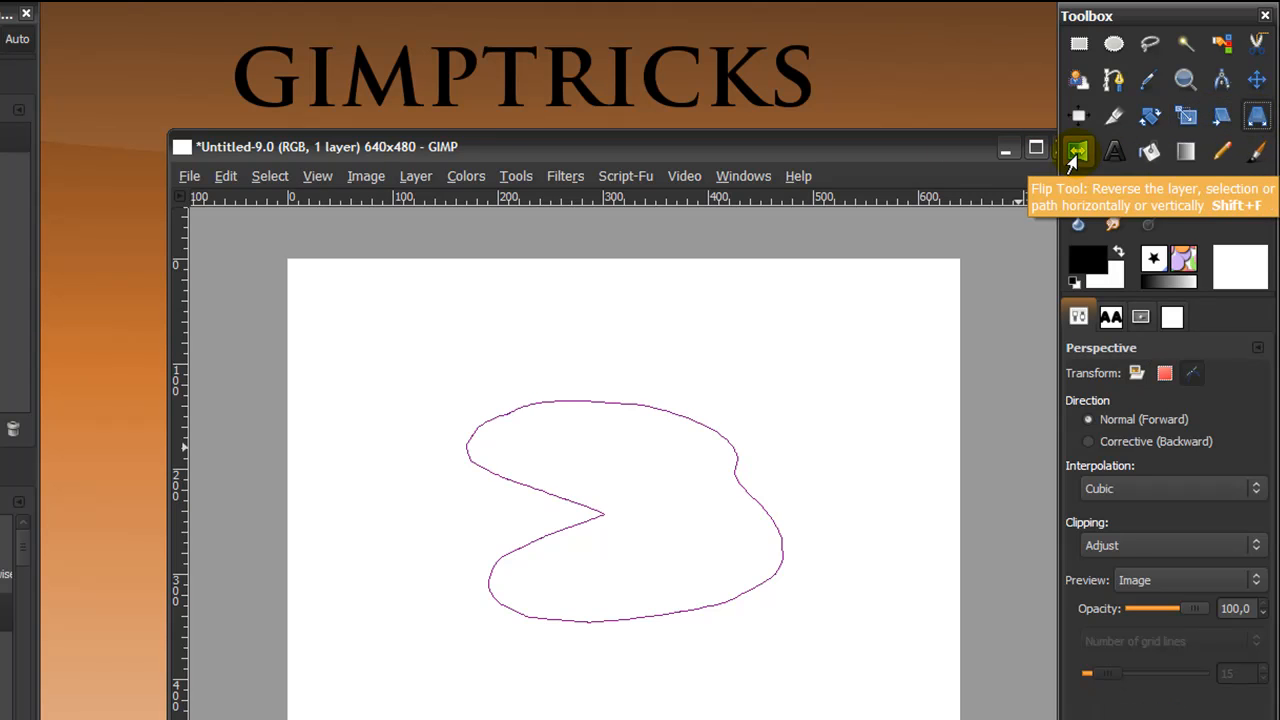
pyautogui.click(1078, 151)
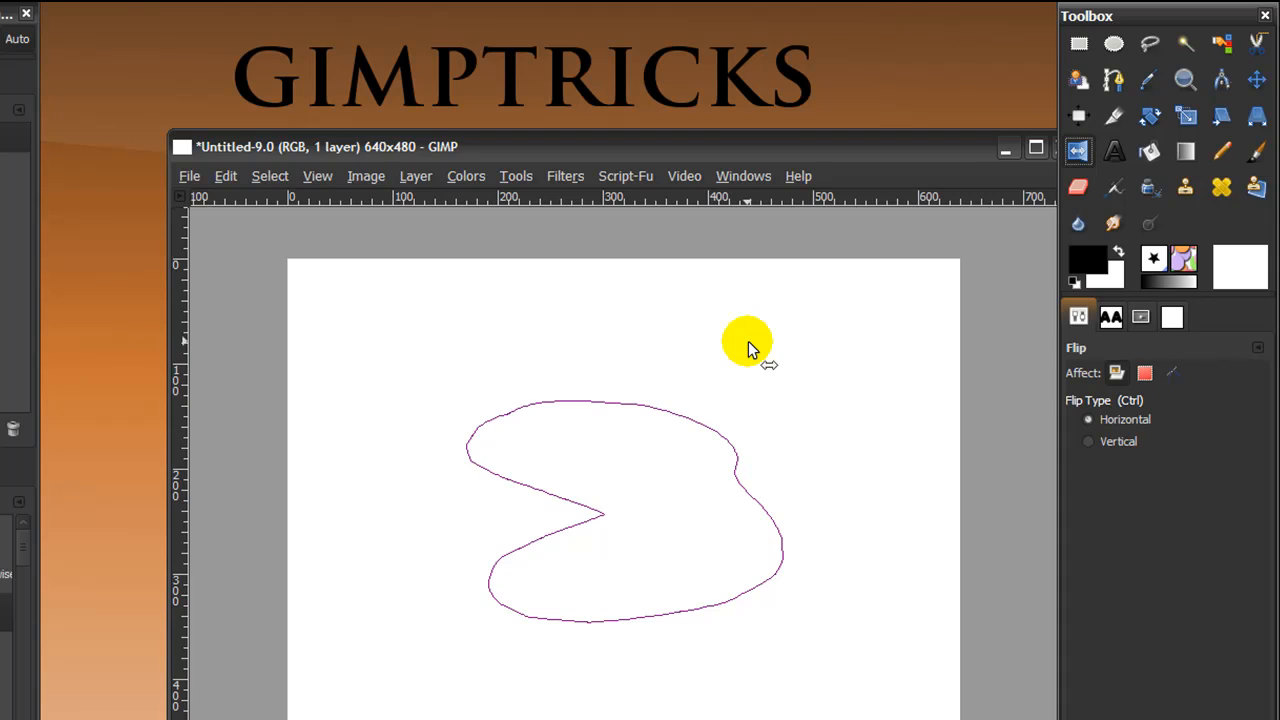